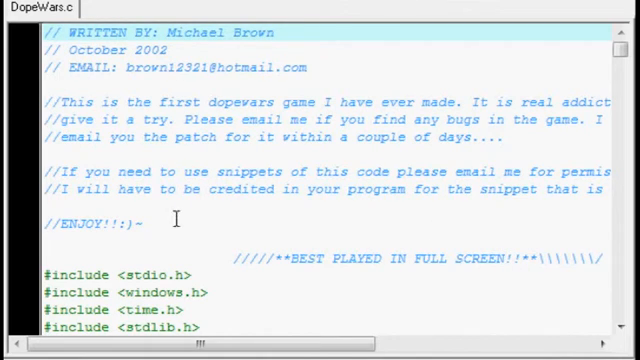
# Select the author comment block, a word in the intro, and the four #include lines.
pyautogui.moveTo(50, 32); pyautogui.dragTo(145, 218)
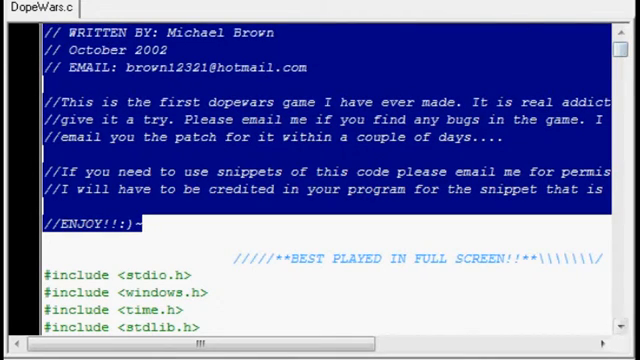
pyautogui.click(275, 103)
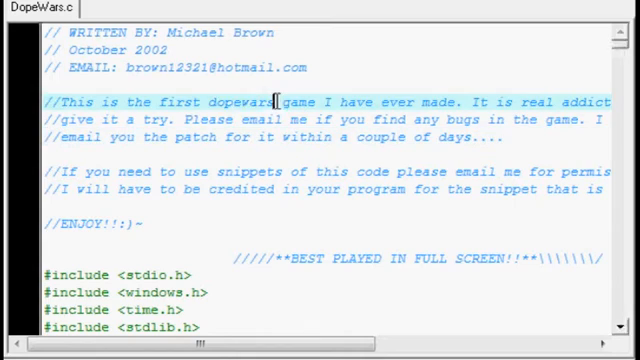
pyautogui.doubleClick(240, 101)
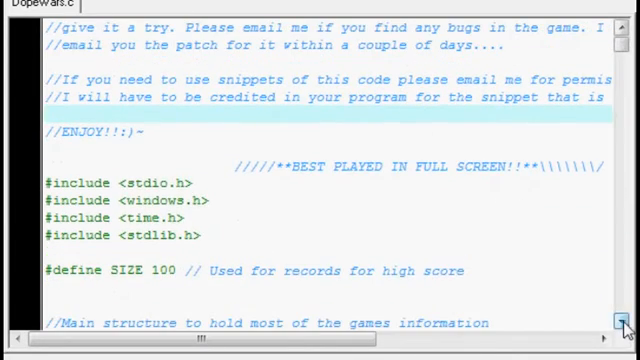
pyautogui.moveTo(48, 182); pyautogui.dragTo(210, 238)
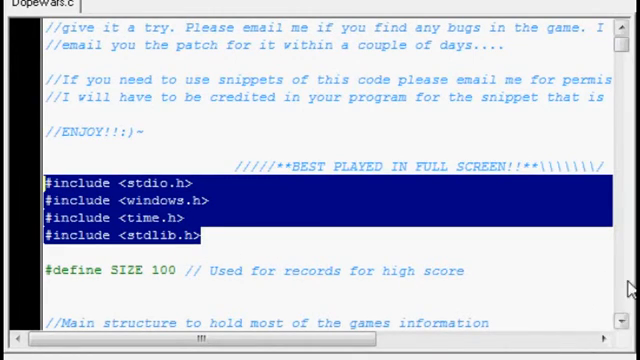
# Scroll down through the STATS and LAST structs and main().
pyautogui.scroll(-3)
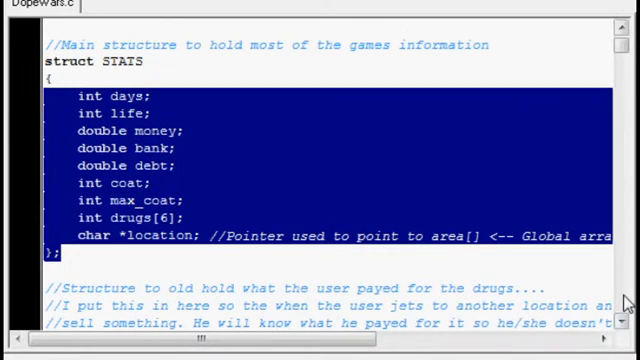
pyautogui.scroll(-3)
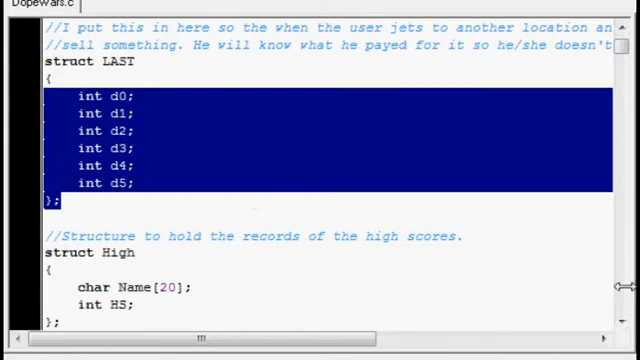
pyautogui.scroll(-3)
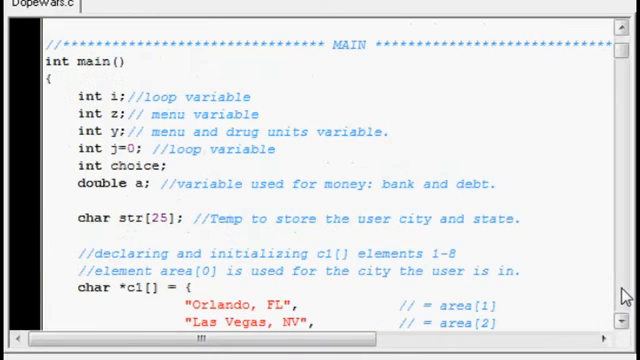
pyautogui.scroll(-3)
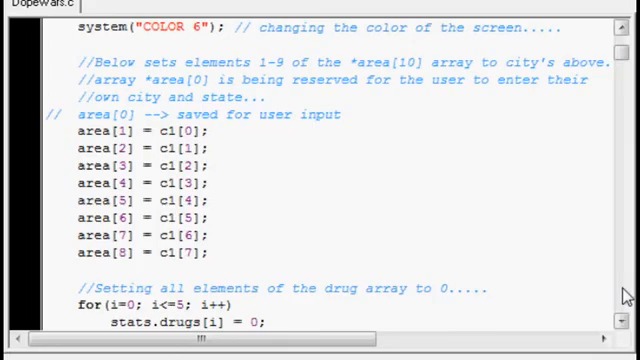
pyautogui.scroll(-3)
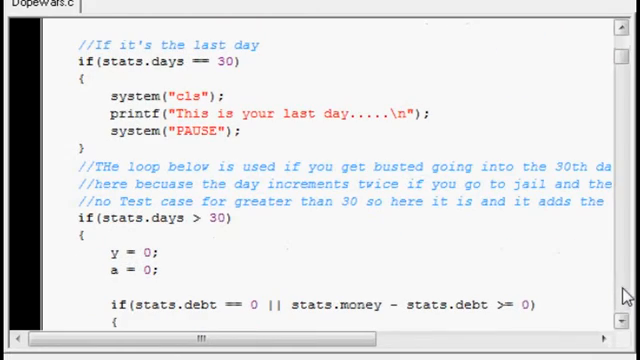
pyautogui.scroll(-3)
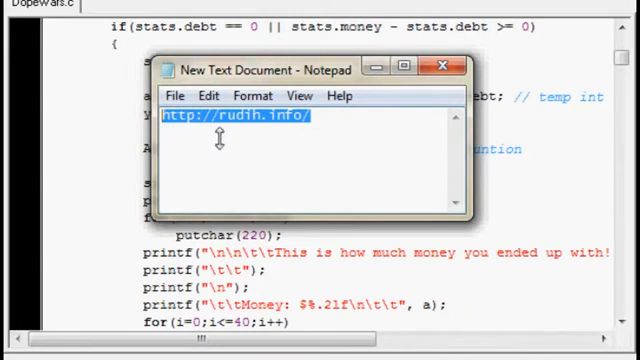
pyautogui.moveTo(408, 125)
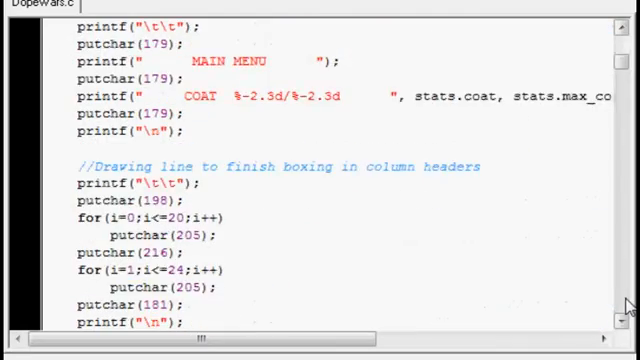
pyautogui.scroll(-3)
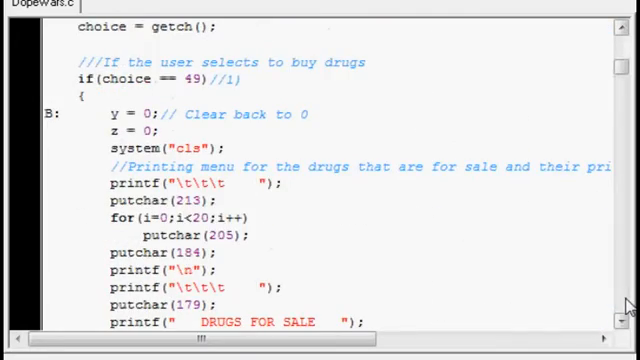
pyautogui.scroll(-3)
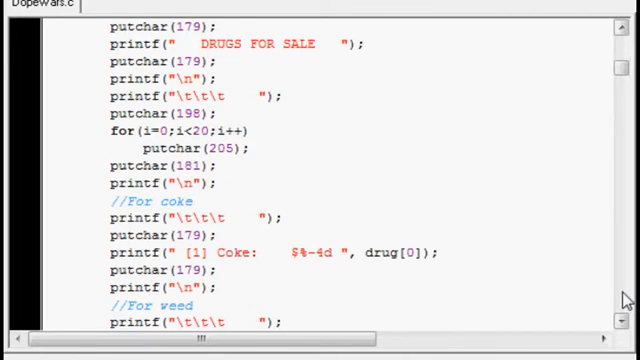
pyautogui.scroll(-3)
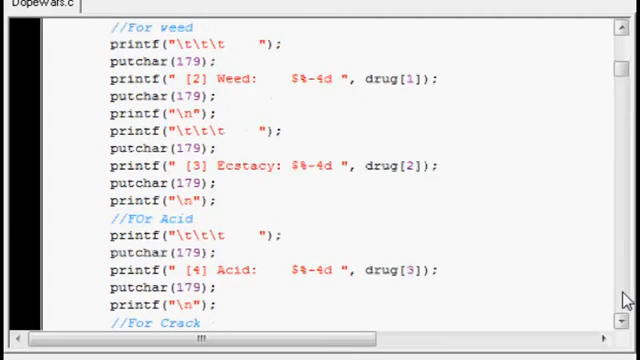
pyautogui.scroll(-3)
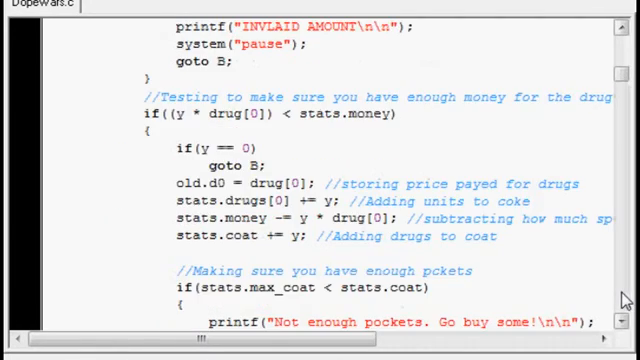
pyautogui.scroll(-3)
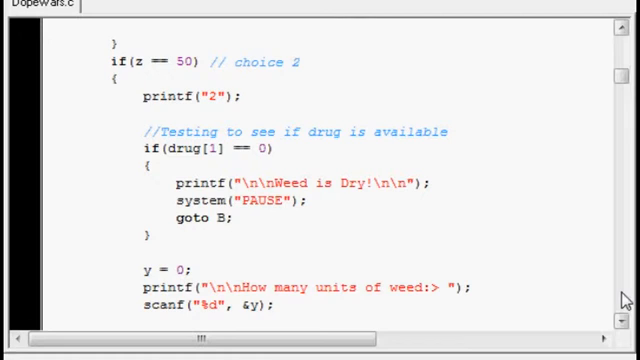
pyautogui.scroll(-3)
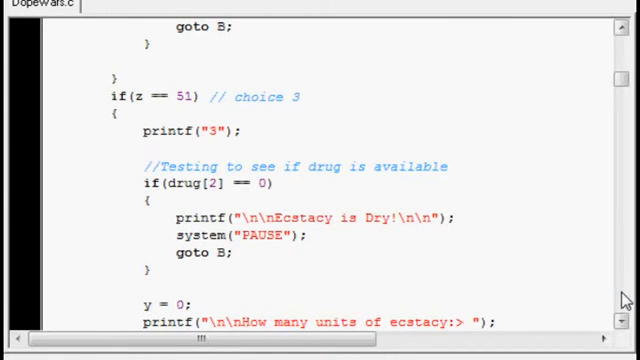
pyautogui.scroll(-3)
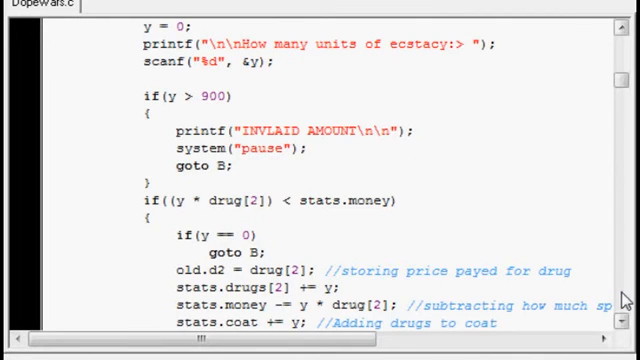
pyautogui.scroll(-3)
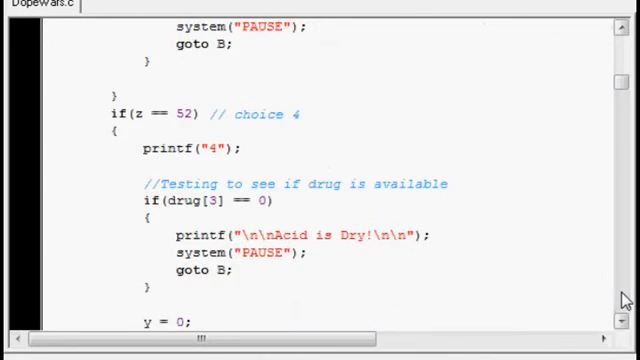
pyautogui.scroll(-3)
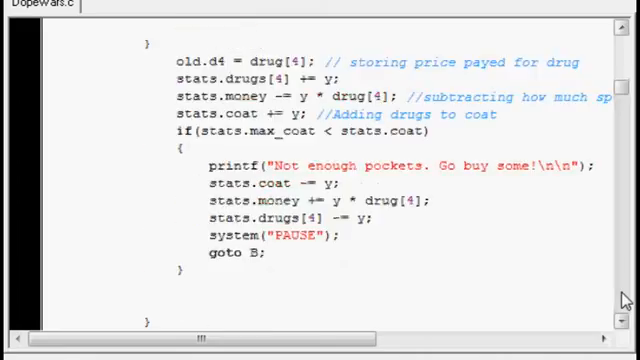
pyautogui.scroll(-3)
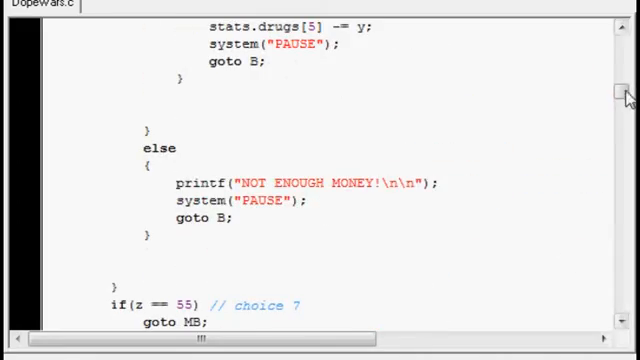
pyautogui.scroll(-3)
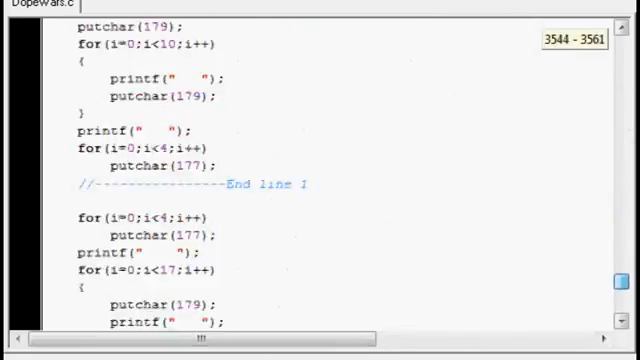
pyautogui.scroll(-3)
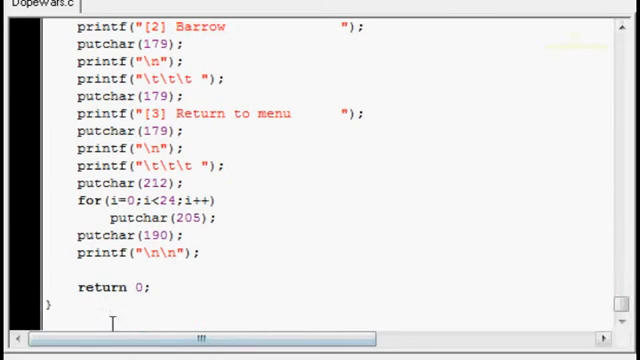
pyautogui.doubleClick(108, 287)
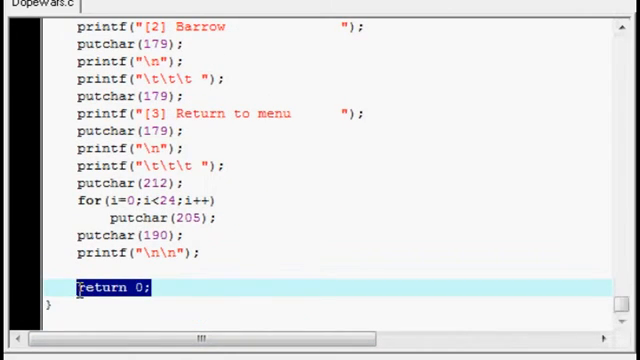
pyautogui.moveTo(227, 278)
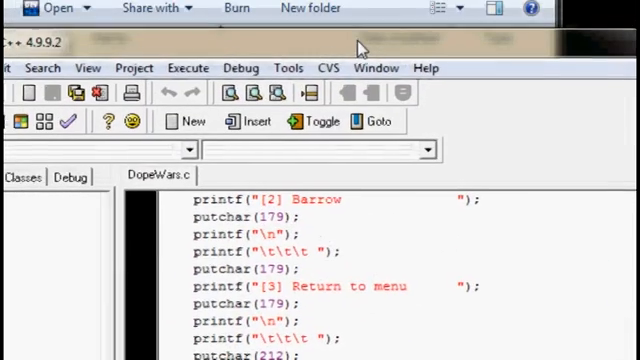
# Compile DopeWars.c from the Execute menu.
pyautogui.click(188, 67)
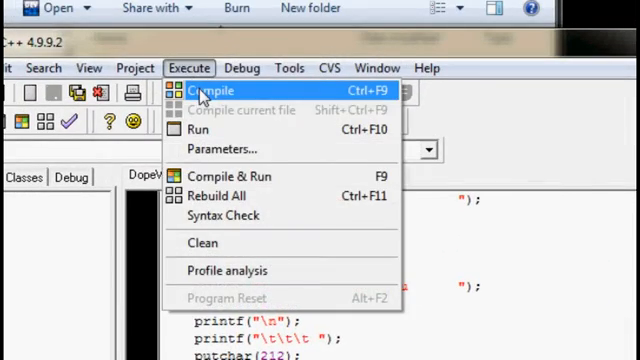
pyautogui.click(200, 90)
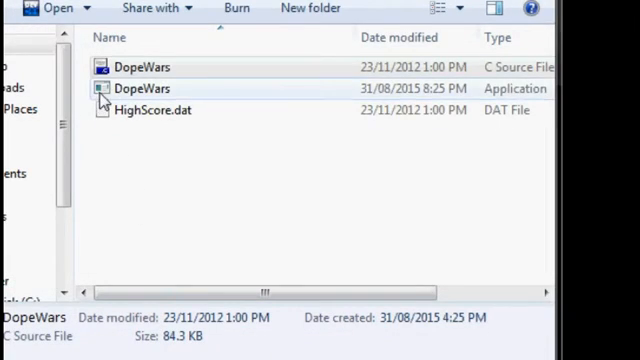
# Run the DopeWars application from the DopeWars folder.
pyautogui.doubleClick(142, 88)
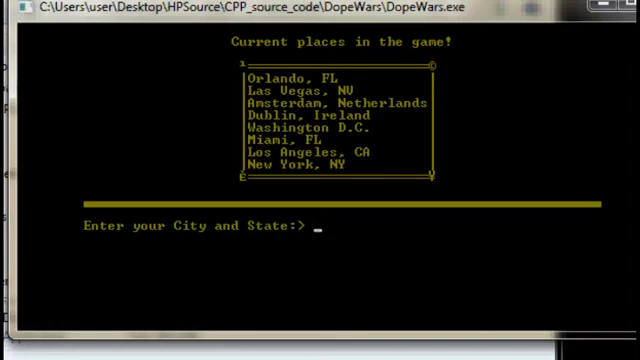
# Start in New York and buy 20 units of Ecstacy, leaving $9500.
pyautogui.write('n')
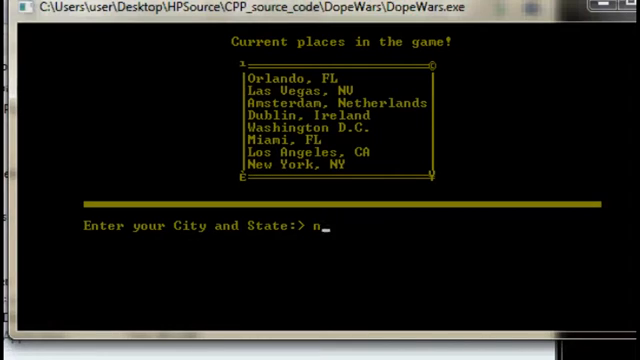
pyautogui.write('NY')
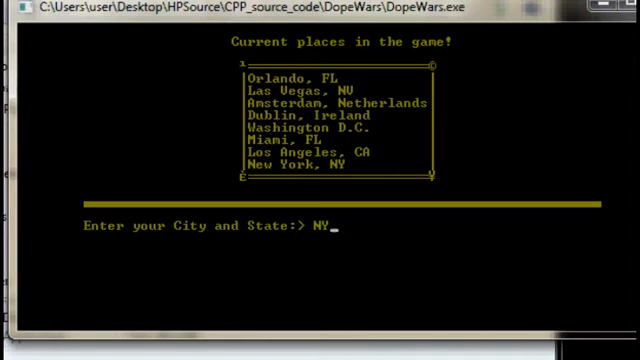
pyautogui.press('Return')
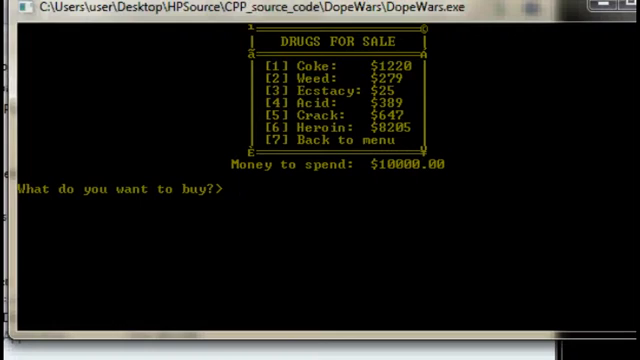
pyautogui.write('3')
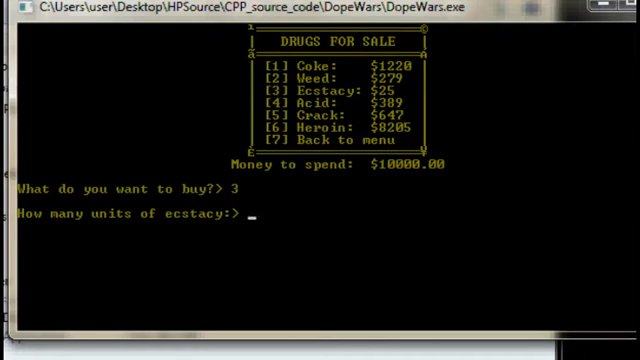
pyautogui.write('20')
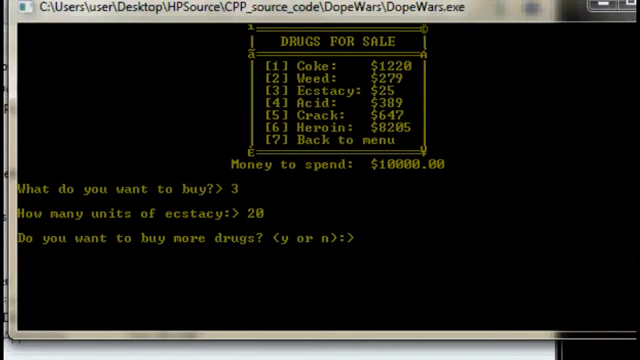
pyautogui.write('y')
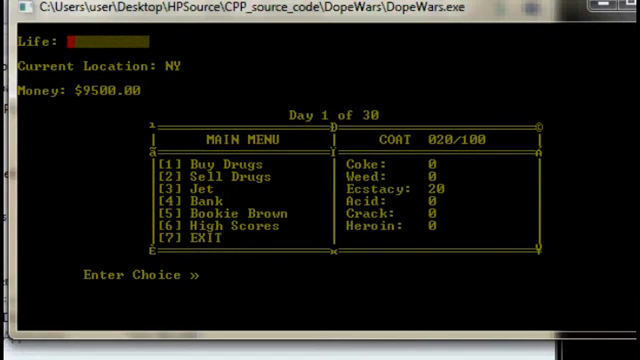
# Buy 10 units of Weed, then decline buying more, leaving $6710.
pyautogui.write('1')
pyautogui.write('2')
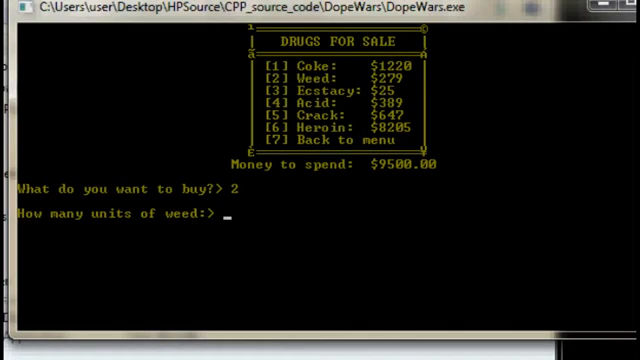
pyautogui.write('10')
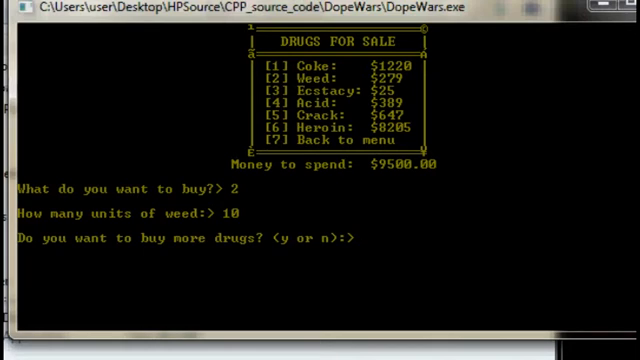
pyautogui.write('n')
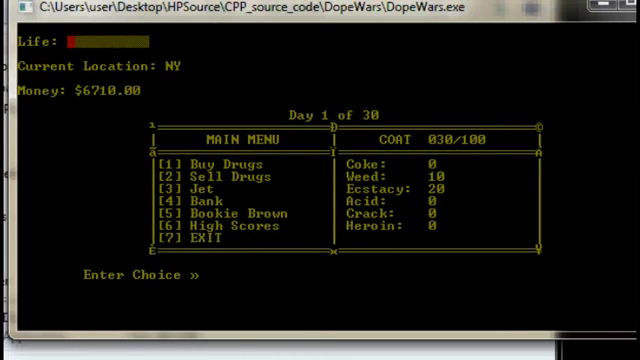
# Jet from New York to Orlando, FL on day 2, then view sell prices.
pyautogui.write('2')
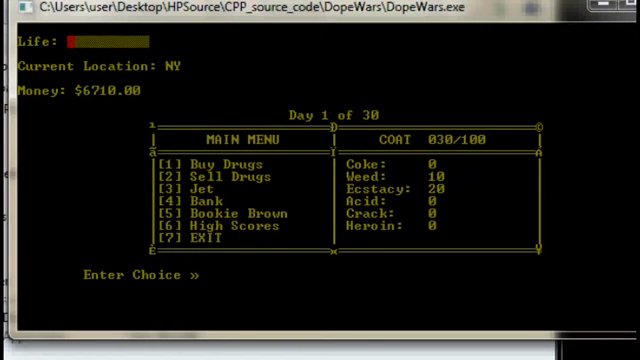
pyautogui.write('3')
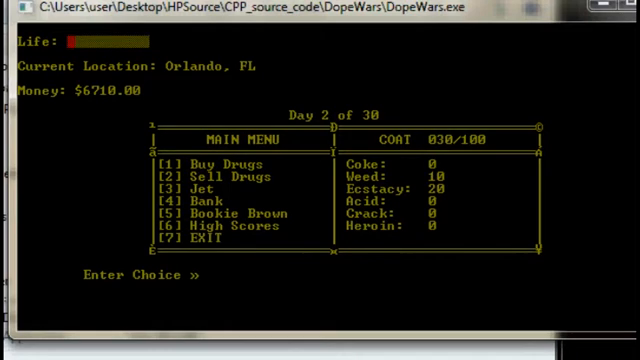
pyautogui.write('2')
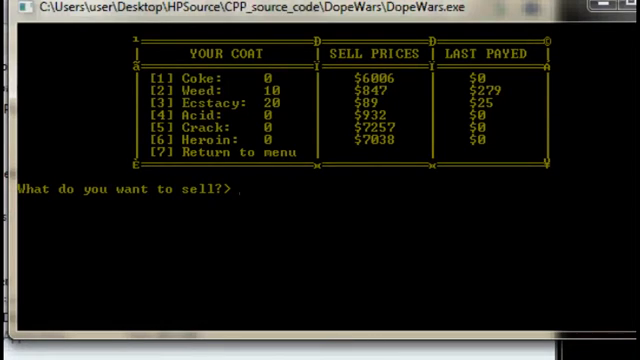
pyautogui.moveTo(508, 97)
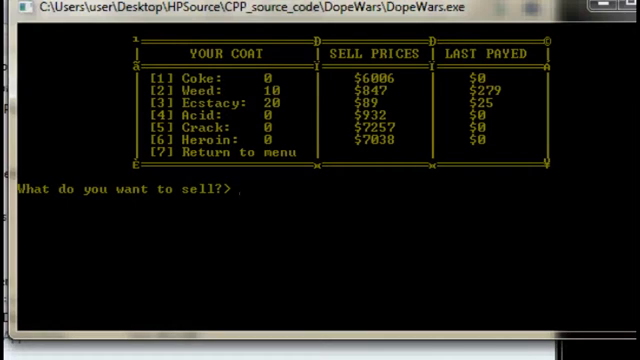
# Sell all 10 Weed in Orlando and confirm with Y, reaching $15180.
pyautogui.write('2')
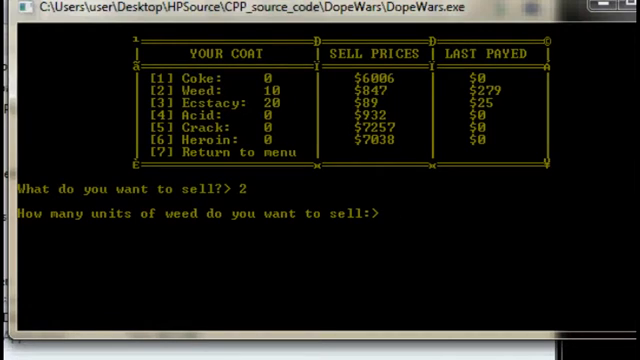
pyautogui.write('1')
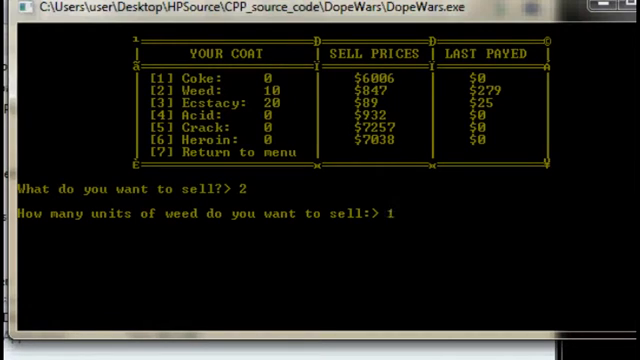
pyautogui.write('0')
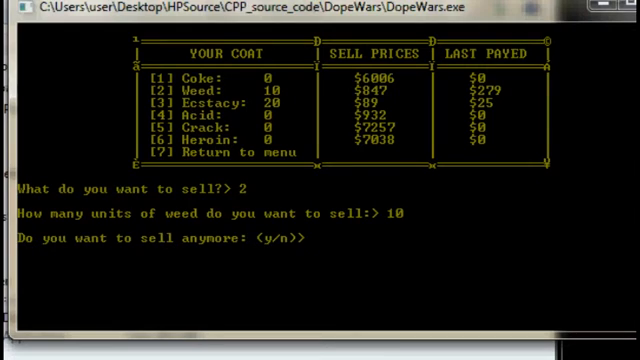
pyautogui.write('Y')
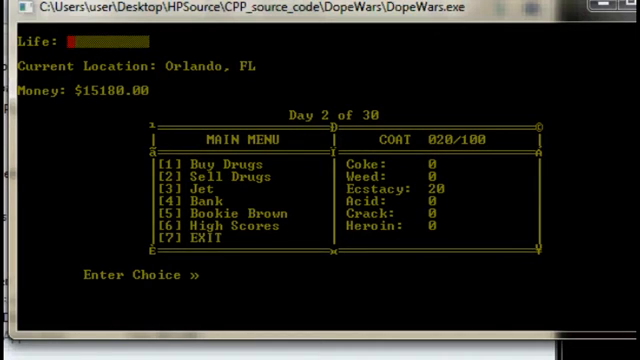
# Sell the 20 Ecstacy units, emptying the coat at $16960.
pyautogui.write('2')
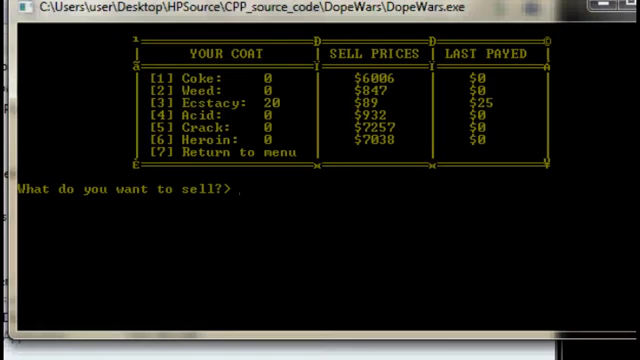
pyautogui.write('3')
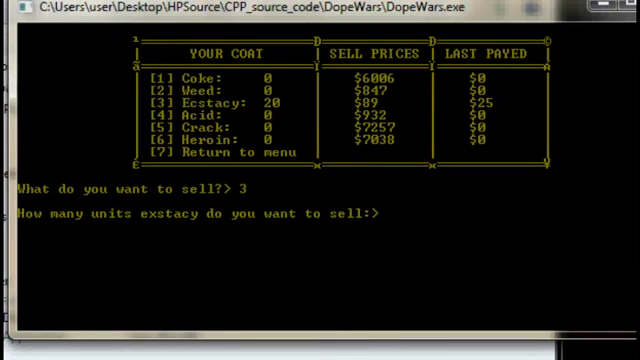
pyautogui.write('20')
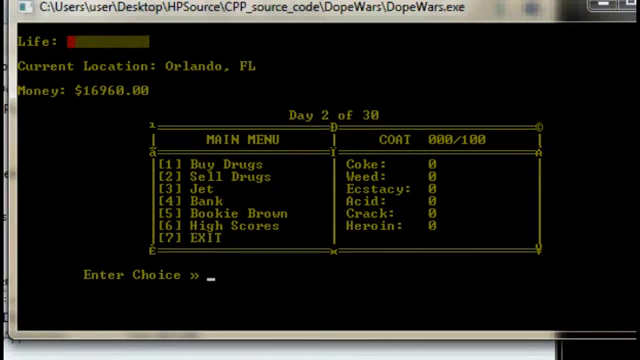
pyautogui.moveTo(97, 102)
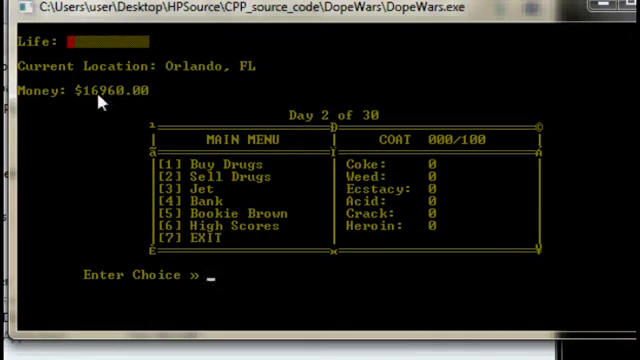
pyautogui.moveTo(328, 196)
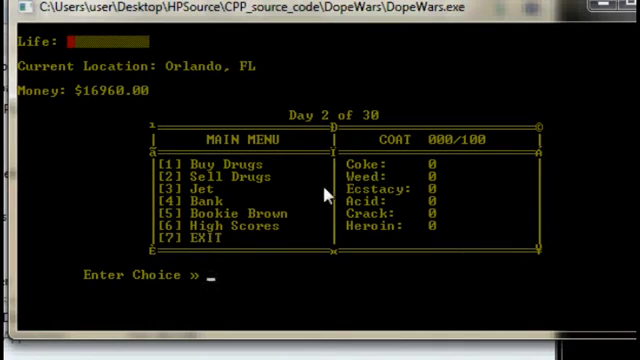
pyautogui.moveTo(352, 235)
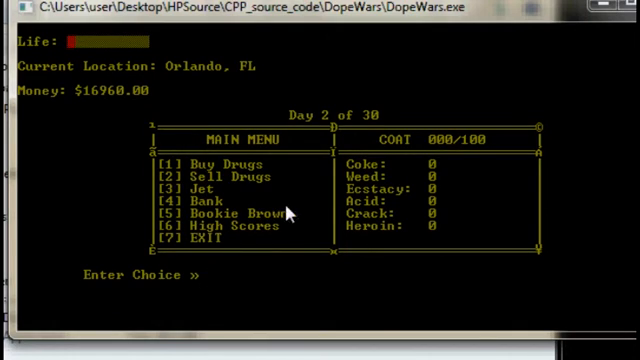
pyautogui.moveTo(288, 210)
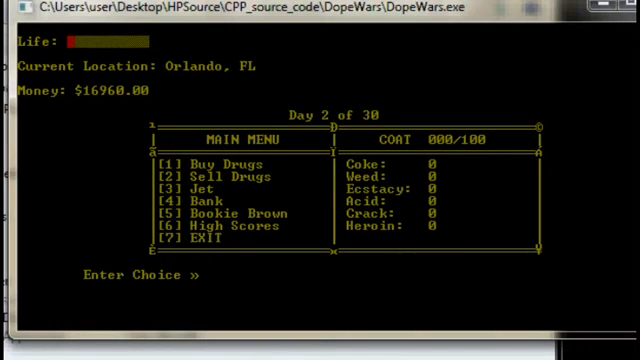
# Choose option 3 Jet from Orlando to list the destinations.
pyautogui.write('1')
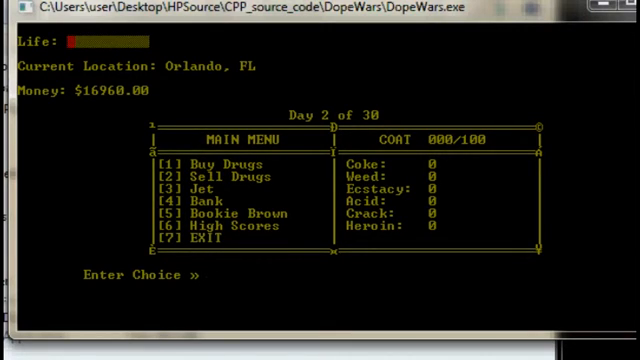
pyautogui.write('3')
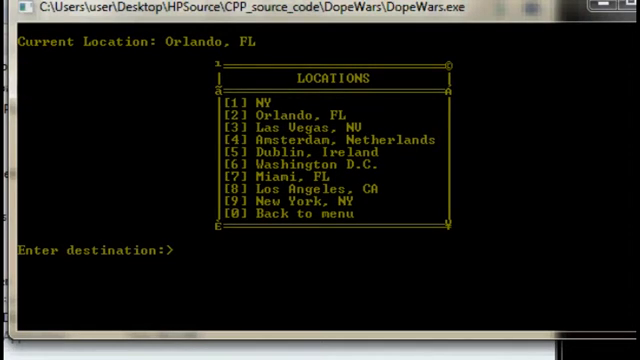
# Enter destination 9 to fly to New York, NY on day 3.
pyautogui.write('9')
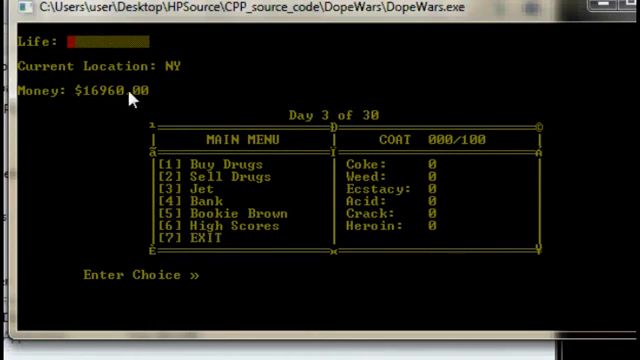
pyautogui.moveTo(207, 103)
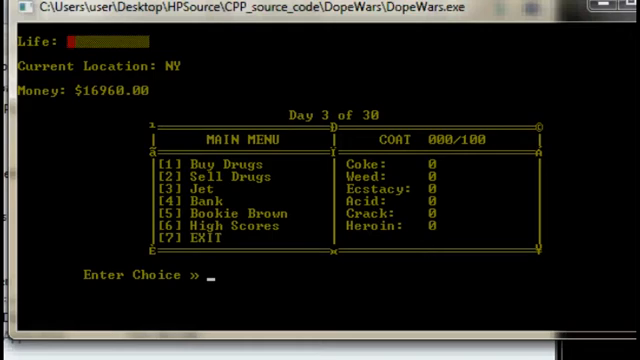
# Deposit $5000 in the bank, keeping $11960 in cash, then show the drugs for sale.
pyautogui.write('4')
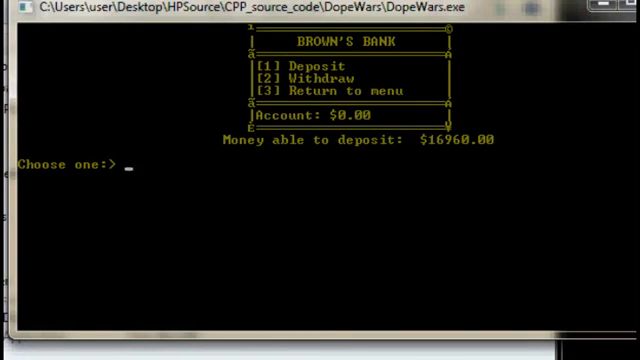
pyautogui.write('1')
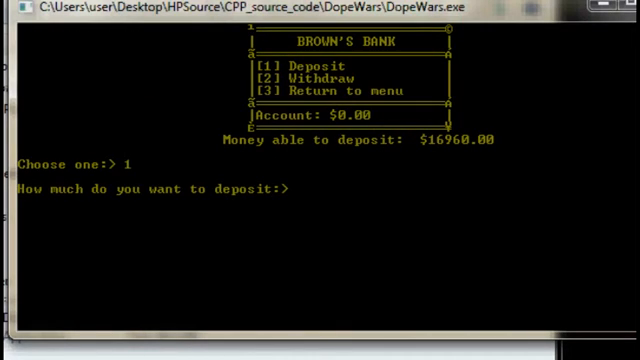
pyautogui.write('5')
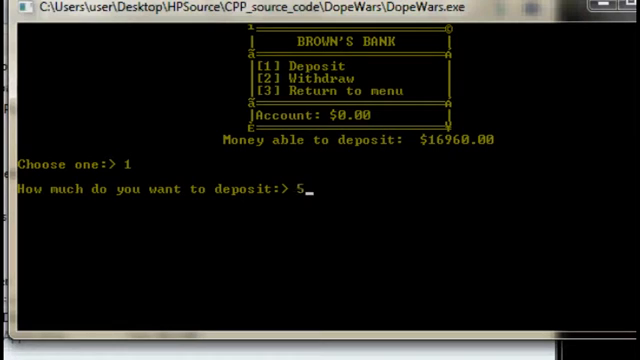
pyautogui.write('000')
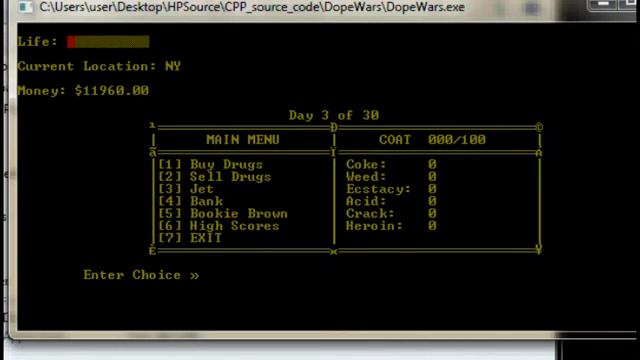
pyautogui.write('1')
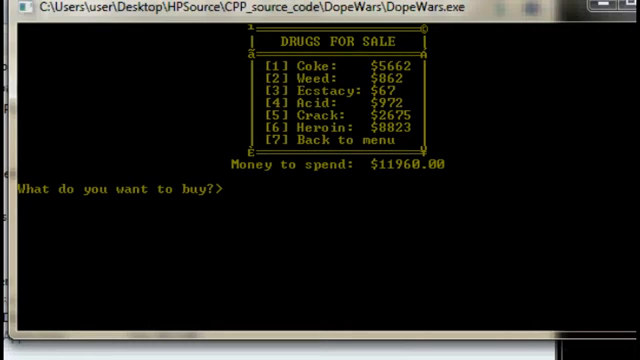
# Buy 2 units of crack in New York, dropping cash to $6610 with coat at 2/100.
pyautogui.write('5')
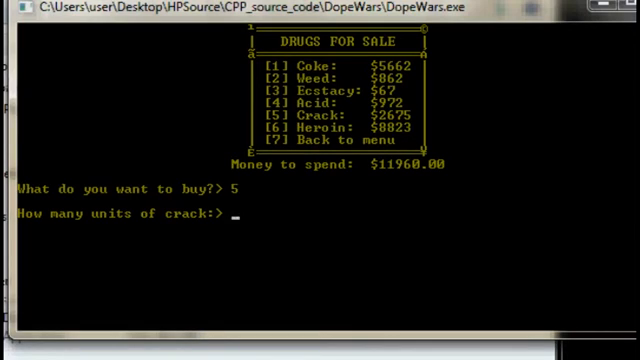
pyautogui.write('2')
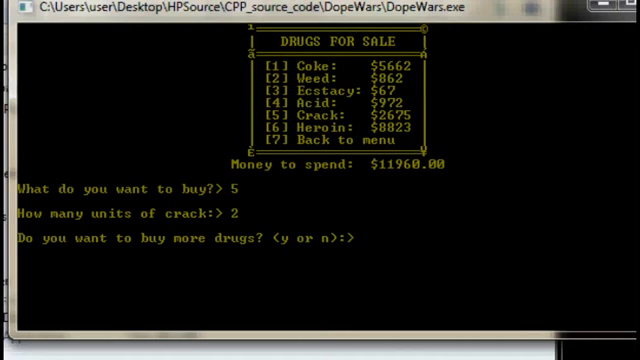
pyautogui.write('N')
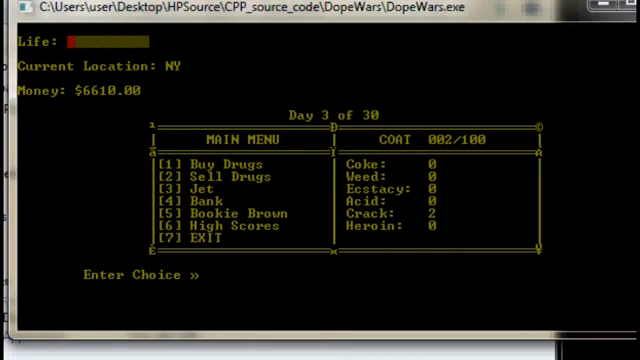
# Jet to Amsterdam, Netherlands and view sell prices, with crack at $1171.
pyautogui.write('3')
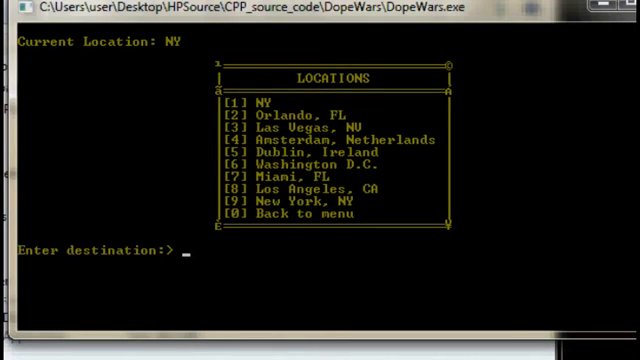
pyautogui.write('4')
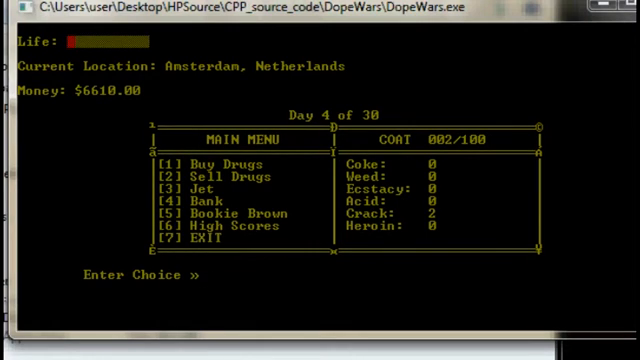
pyautogui.write('2')
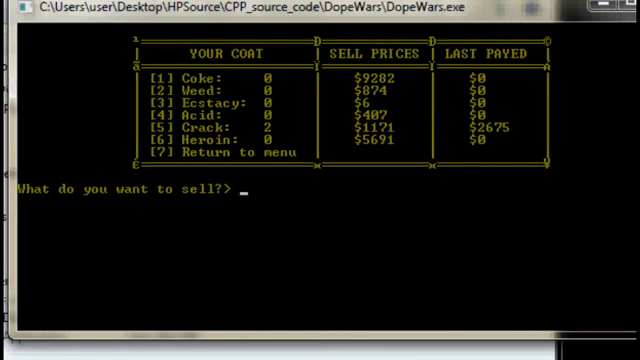
# Skip selling, jet to Dublin, Ireland on day 5, and view sell prices (crack $5394).
pyautogui.write('7')
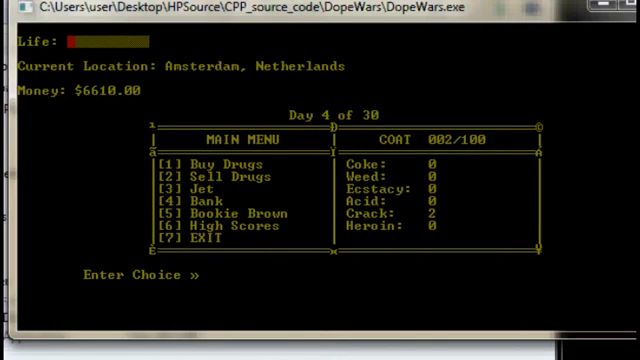
pyautogui.write('3')
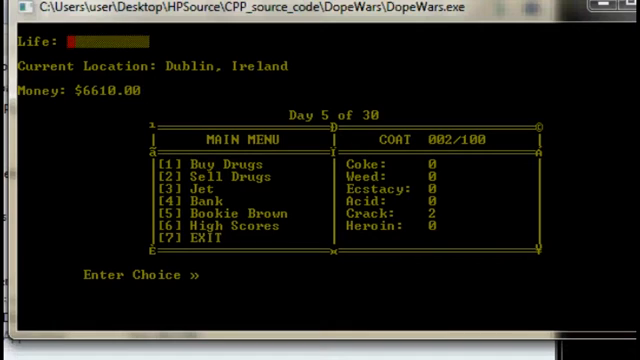
pyautogui.write('2')
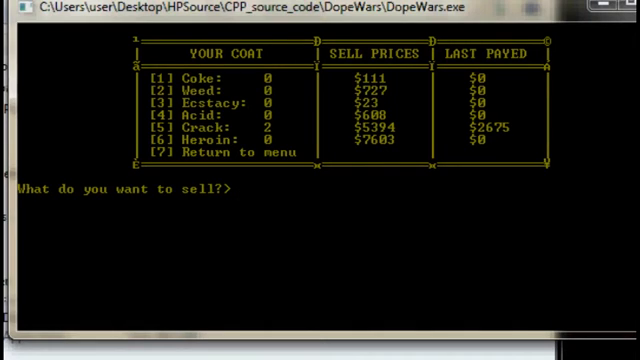
# Sell 2 crack units in Dublin, bringing cash to $17398 and emptying the coat.
pyautogui.write('5')
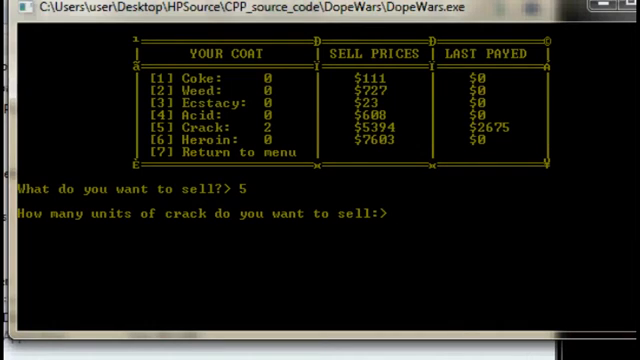
pyautogui.write('2')
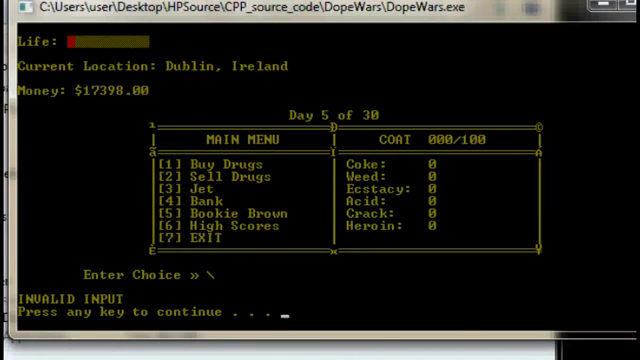
pyautogui.moveTo(258, 14)
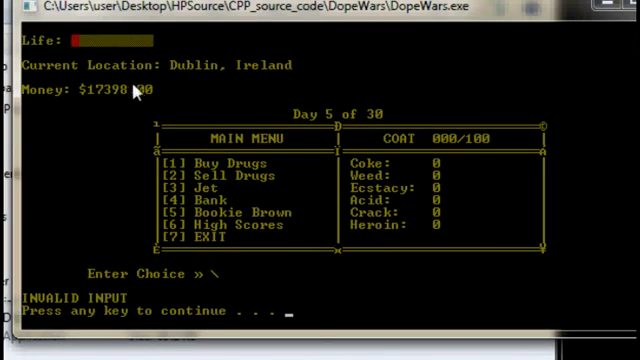
pyautogui.moveTo(198, 222)
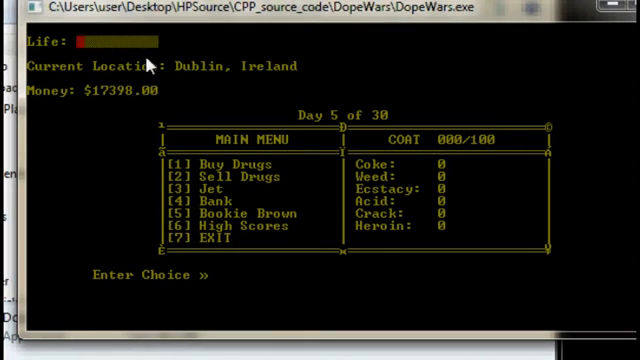
pyautogui.moveTo(160, 127)
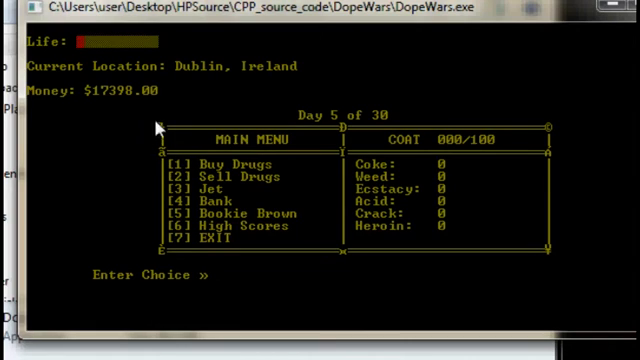
pyautogui.moveTo(415, 237)
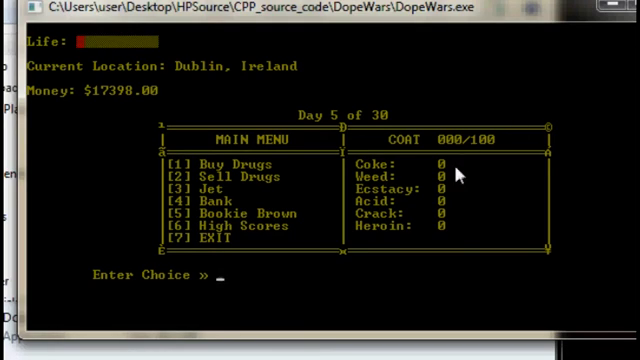
pyautogui.moveTo(569, 108)
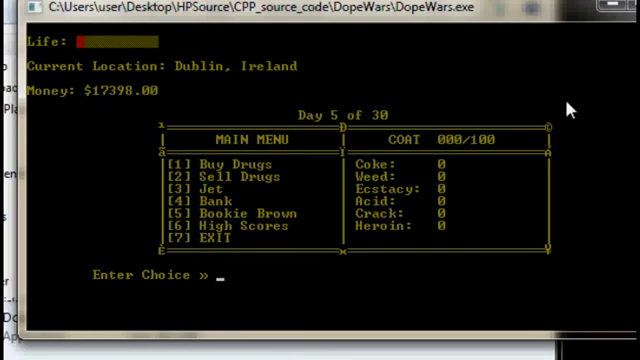
# Open Brown's Bank, showing $6612.50 in the account and $17398 available to deposit.
pyautogui.write('4')
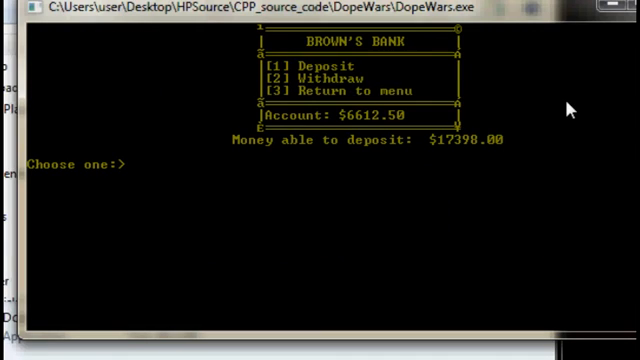